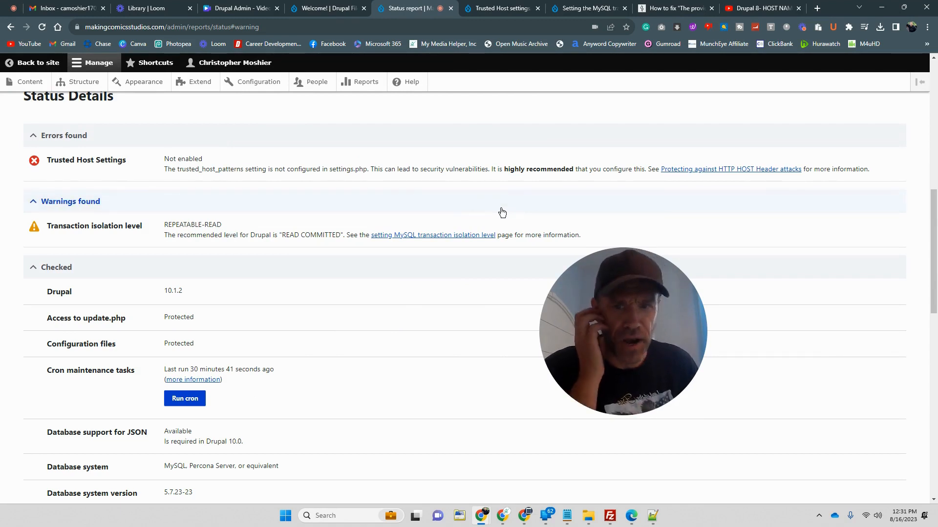
{"action": "mouse_move", "coordinate": [544, 229]}
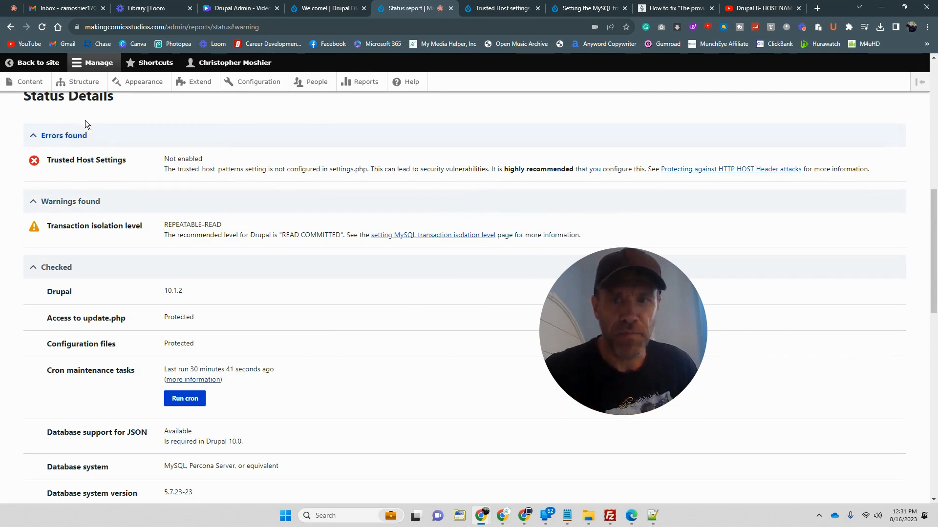
{"action": "mouse_move", "coordinate": [127, 230]}
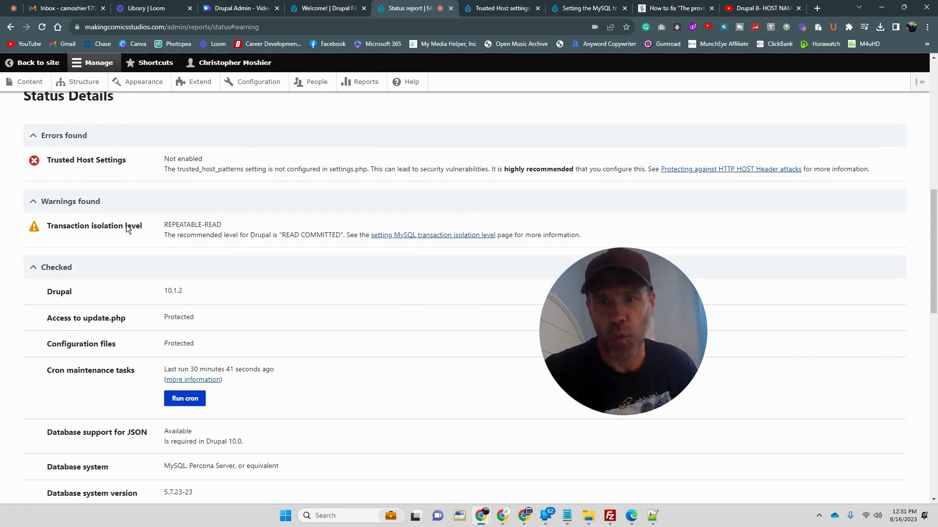
{"action": "mouse_move", "coordinate": [666, 39]}
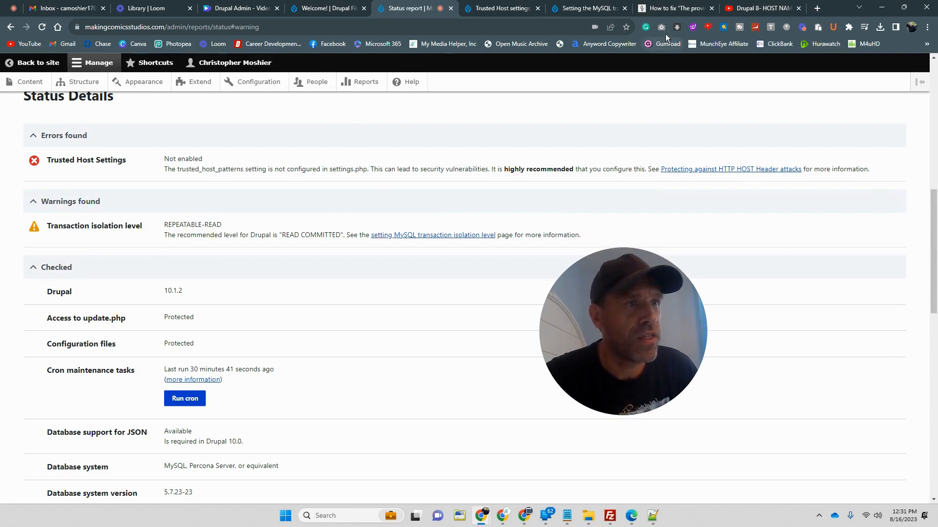
- Open the article on fixing the invalid host name error and scroll through it
{"action": "left_click", "coordinate": [684, 8]}
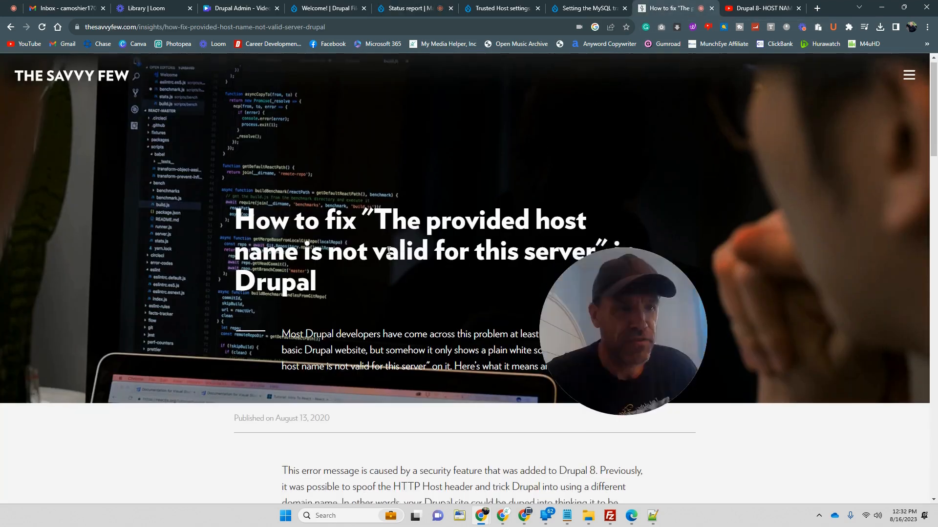
{"action": "scroll", "scroll_direction": "down", "scroll_amount": 3}
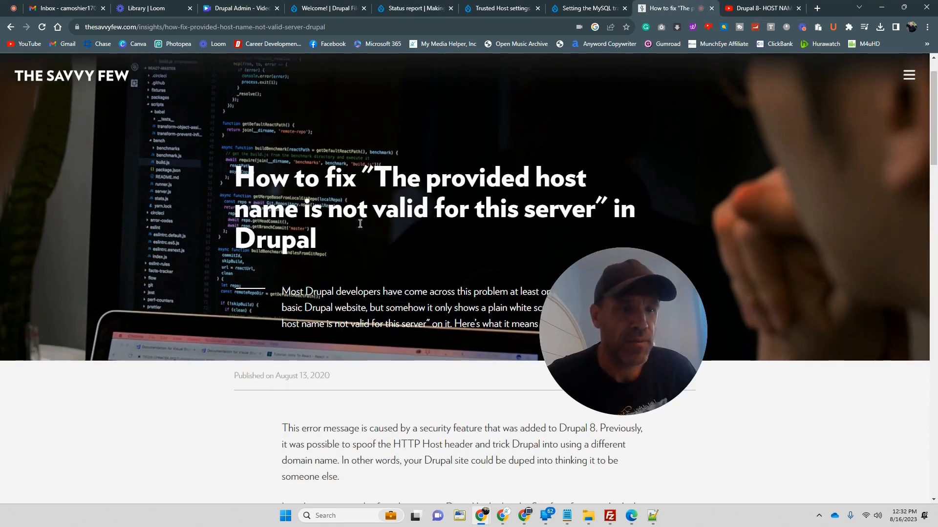
{"action": "mouse_move", "coordinate": [490, 249]}
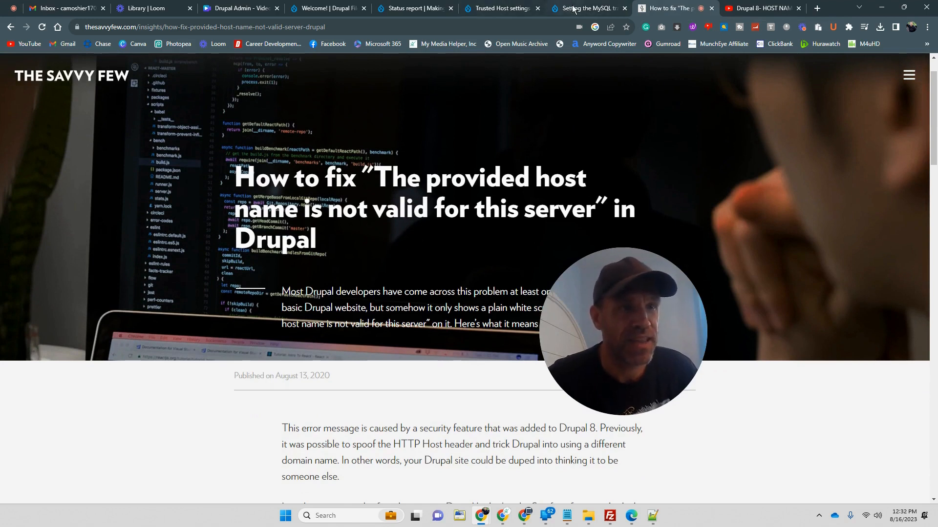
{"action": "mouse_move", "coordinate": [580, 8]}
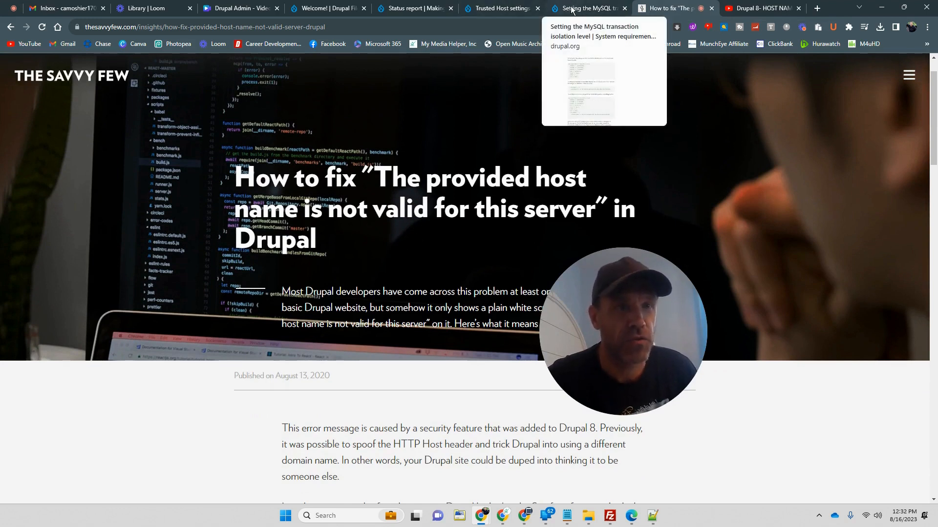
- In FileZilla, navigate into the server's mcs site folder and then its sites folder
{"action": "left_click", "coordinate": [327, 8]}
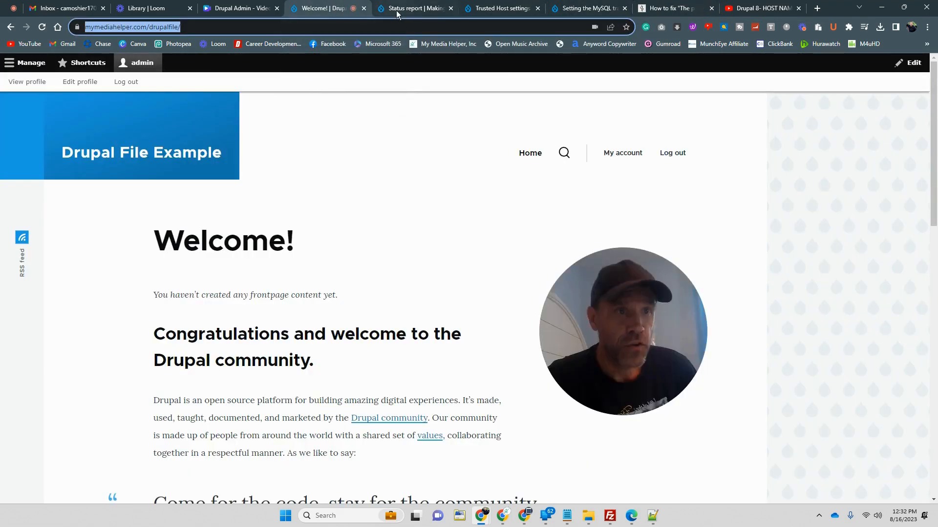
{"action": "left_click", "coordinate": [609, 516]}
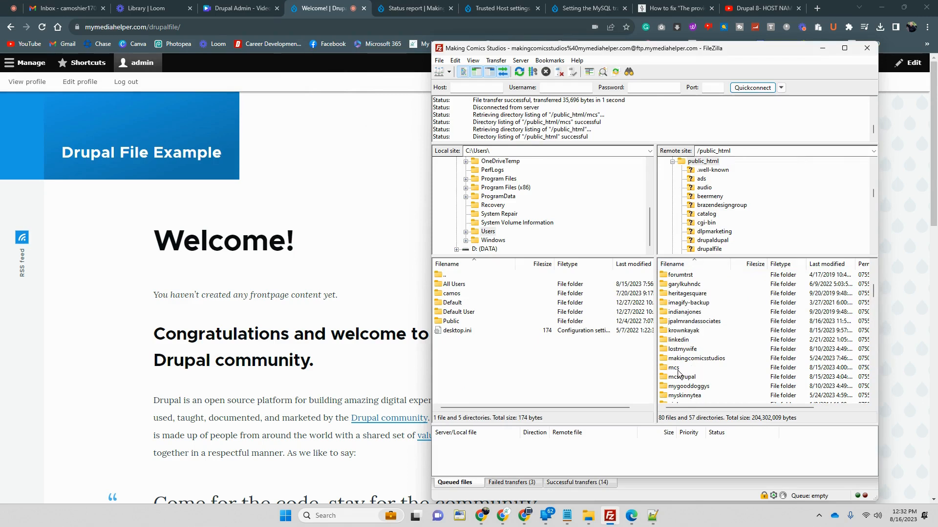
{"action": "left_click", "coordinate": [674, 367]}
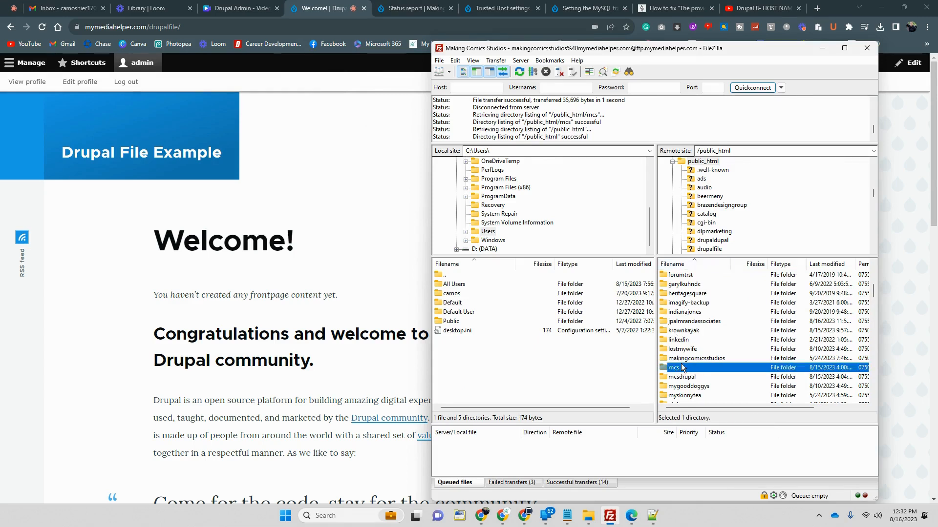
{"action": "double_click", "coordinate": [673, 367]}
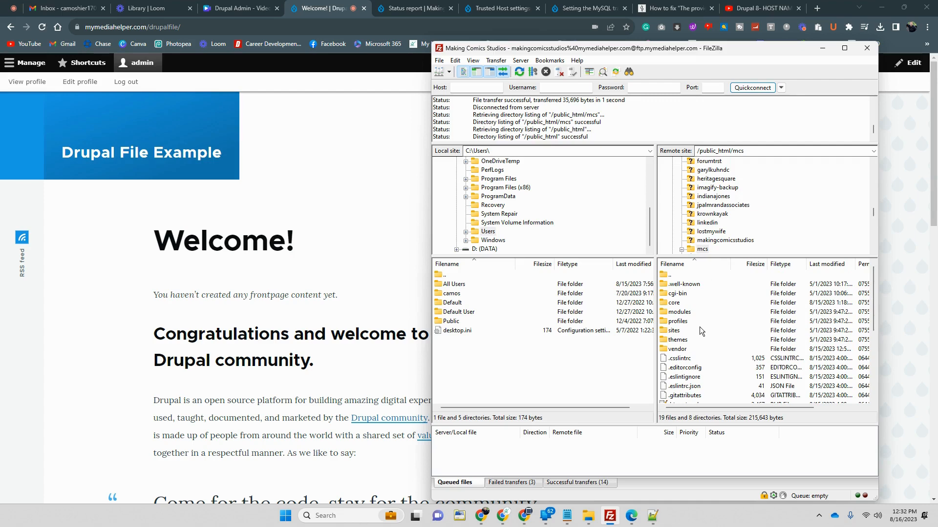
{"action": "double_click", "coordinate": [674, 331]}
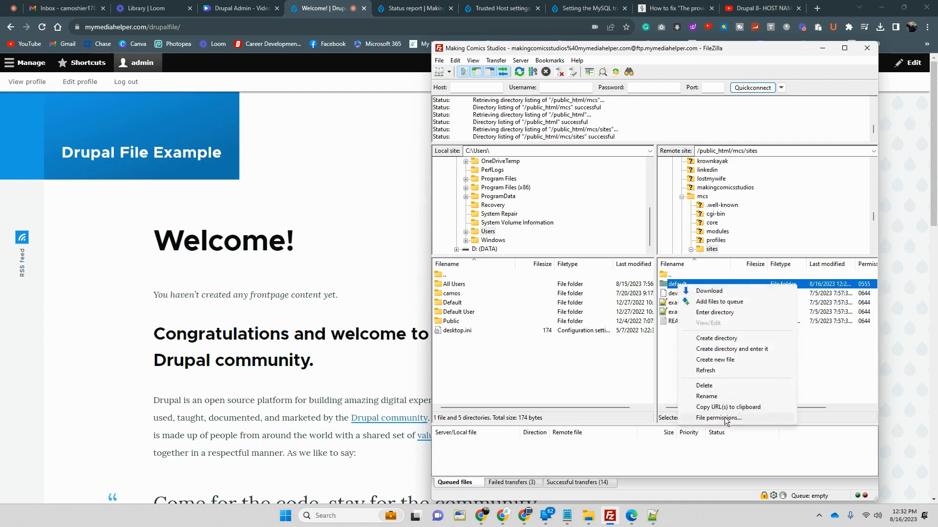
- Set the default folder's permissions to 777, open it, and select settings.php
{"action": "left_click", "coordinate": [718, 418]}
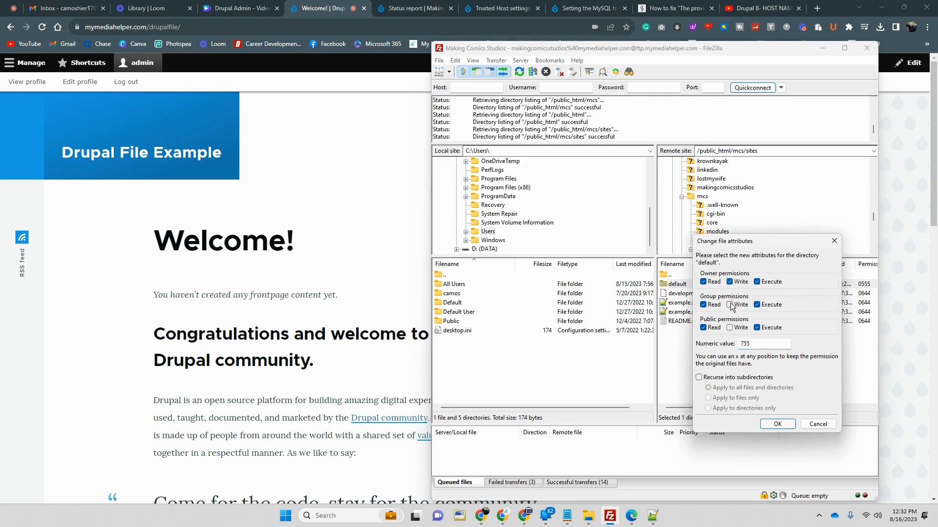
{"action": "left_click", "coordinate": [730, 304]}
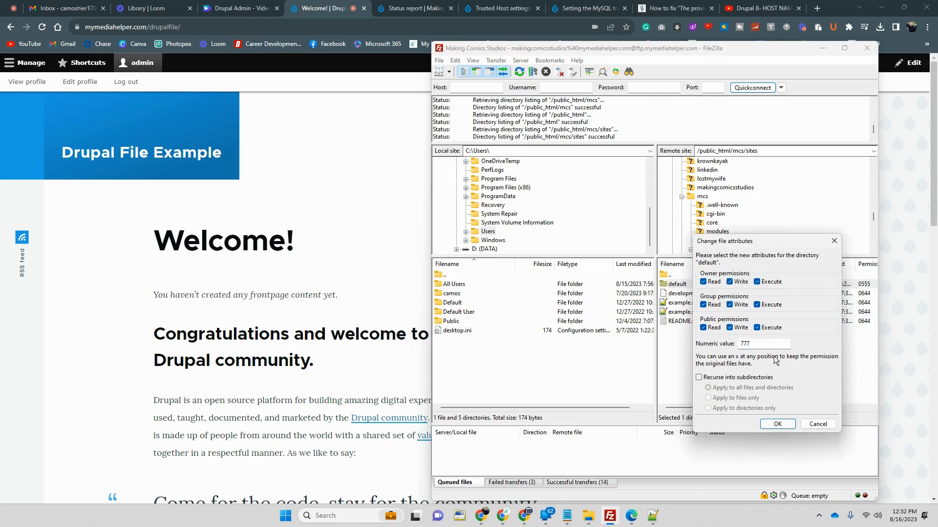
{"action": "mouse_move", "coordinate": [831, 463]}
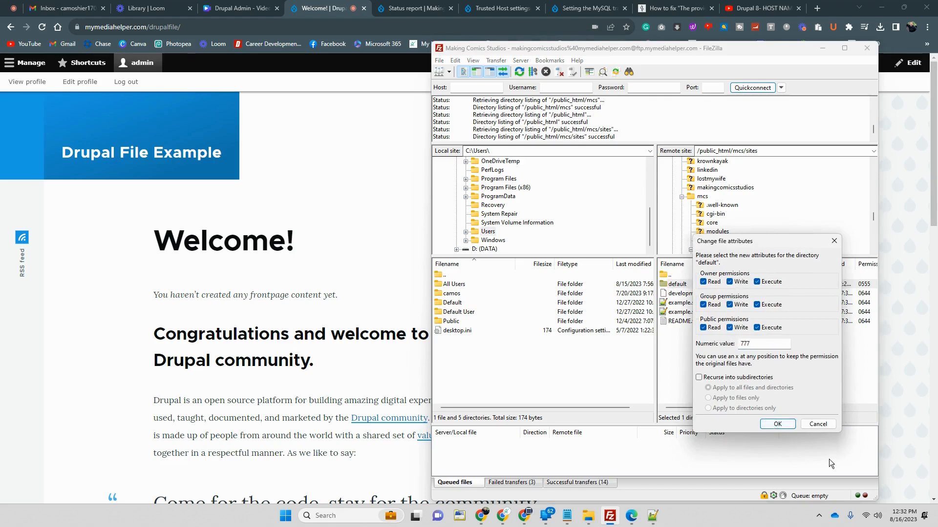
{"action": "left_click", "coordinate": [777, 424]}
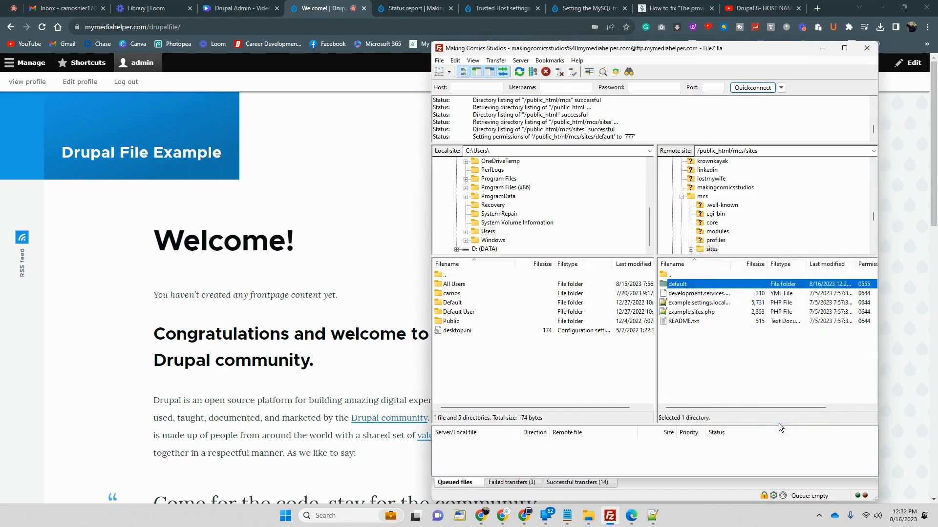
{"action": "double_click", "coordinate": [677, 283]}
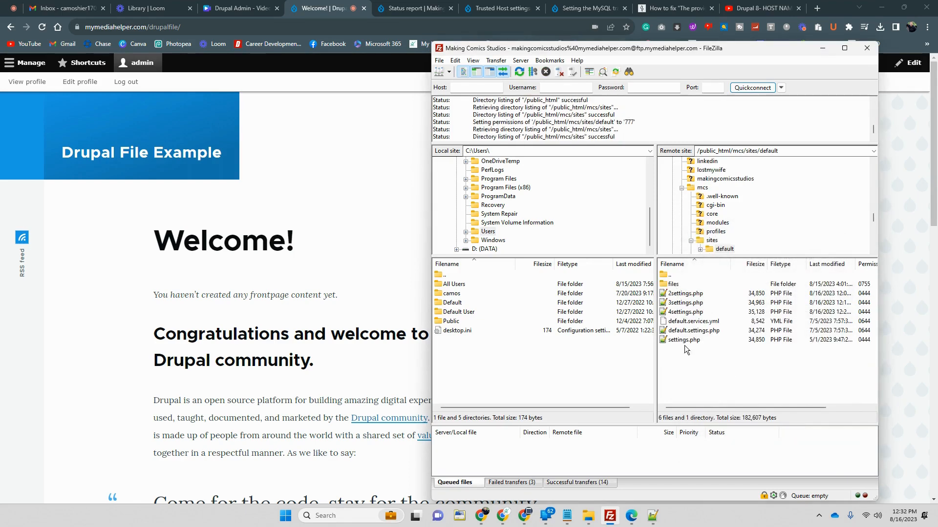
{"action": "left_click", "coordinate": [683, 340]}
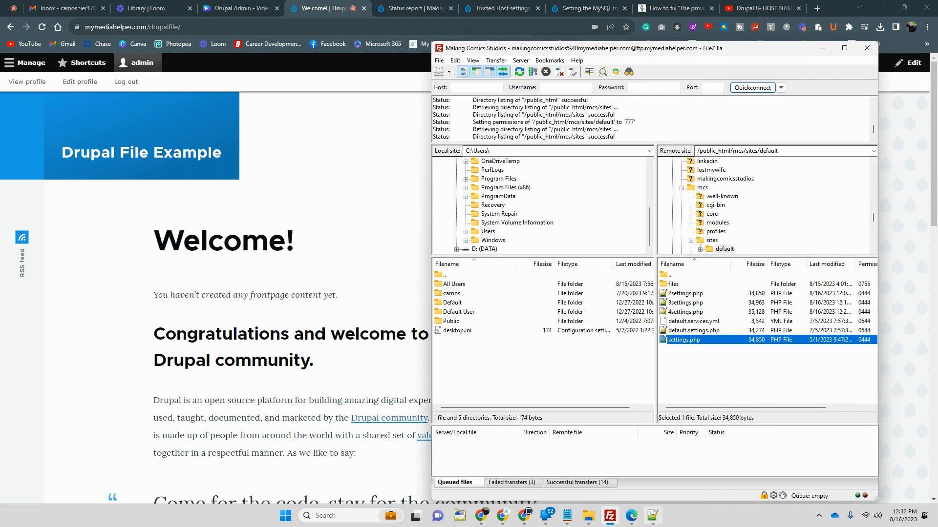
{"action": "mouse_move", "coordinate": [590, 515]}
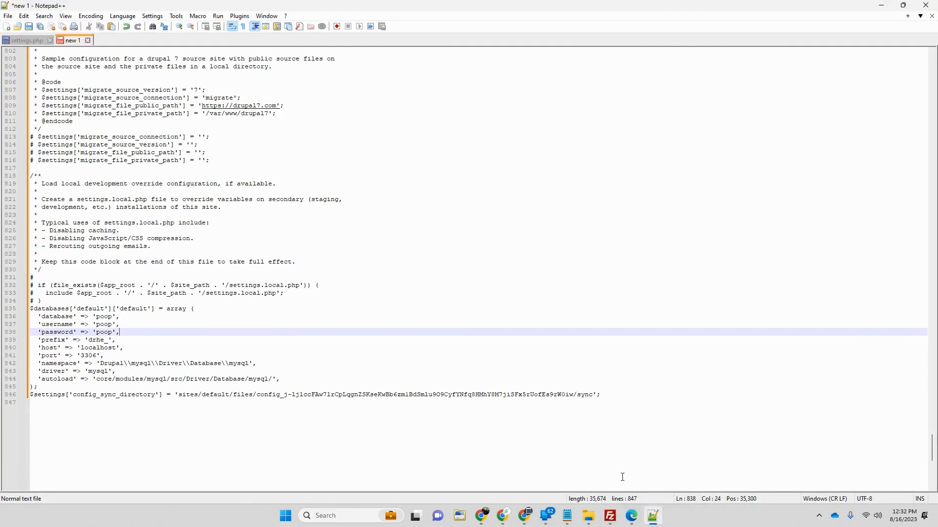
{"action": "mouse_move", "coordinate": [36, 16]}
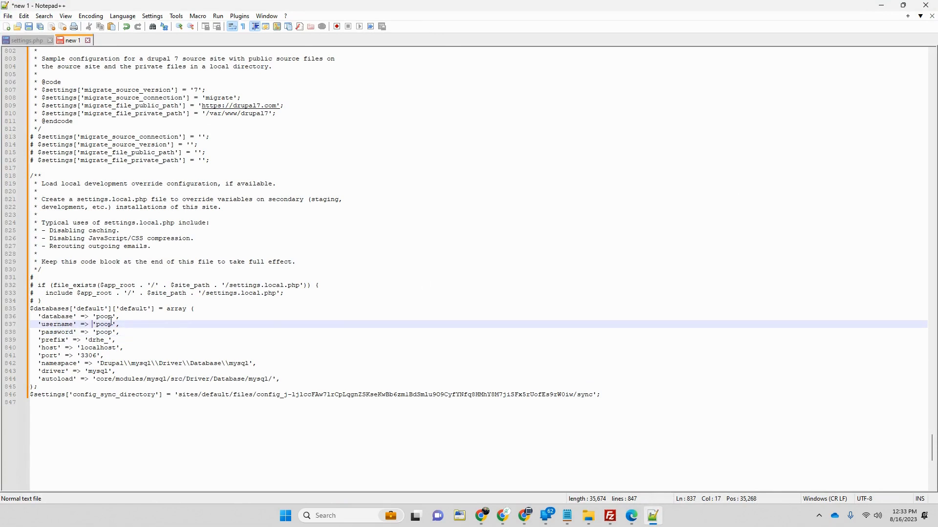
- Select the database username value in settings.php and add a new line
{"action": "double_click", "coordinate": [105, 316]}
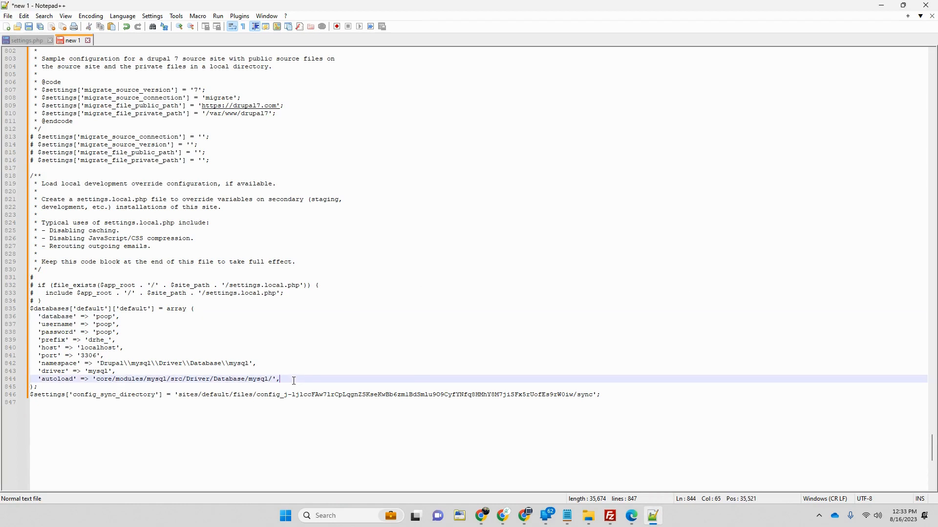
{"action": "mouse_move", "coordinate": [295, 379]}
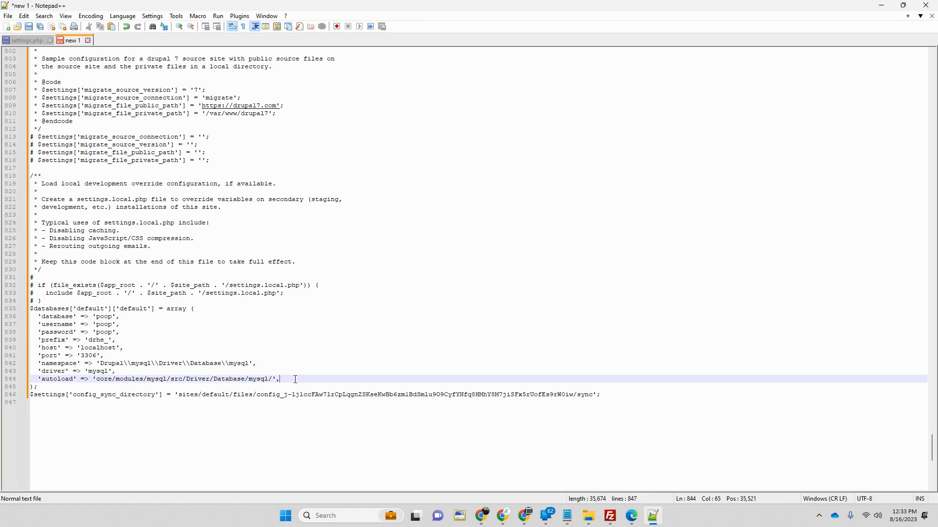
{"action": "key", "text": "Enter"}
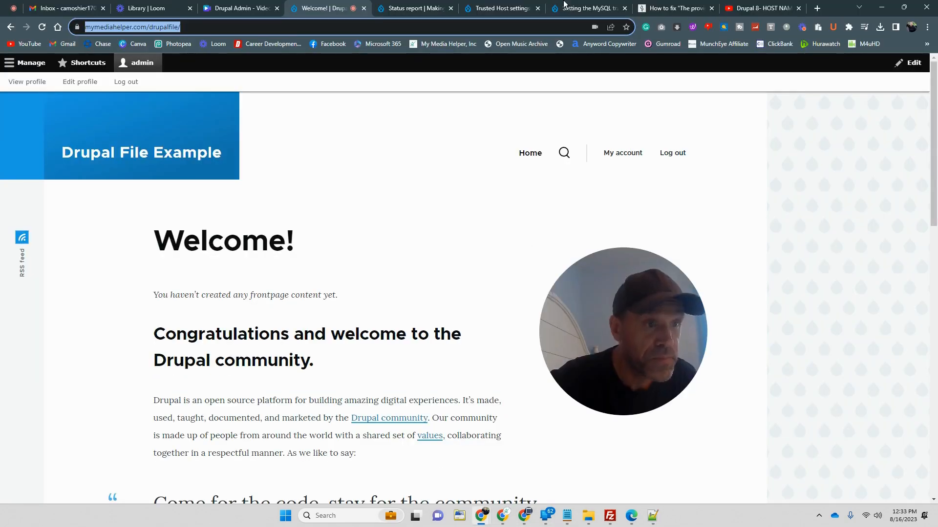
- Copy the init_commands READ COMMITTED snippet from the MySQL transaction isolation article
{"action": "left_click", "coordinate": [501, 9]}
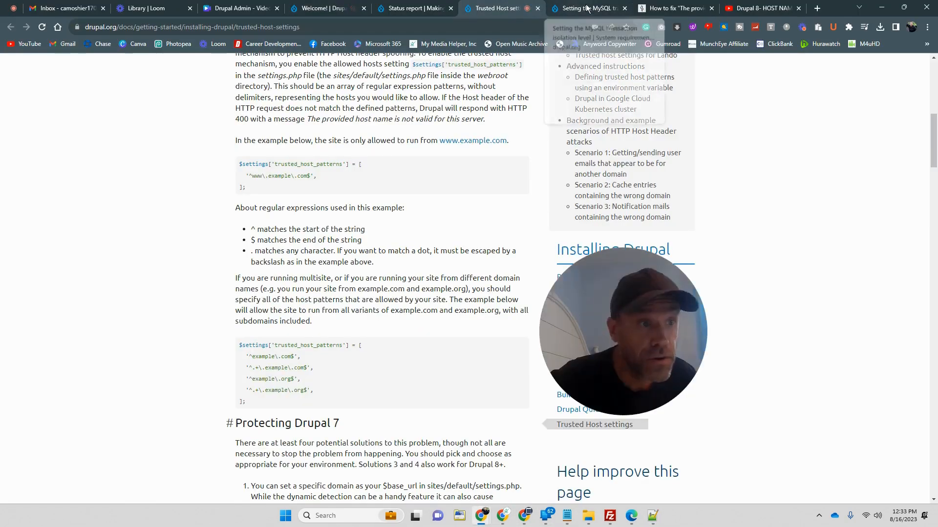
{"action": "left_click", "coordinate": [413, 9]}
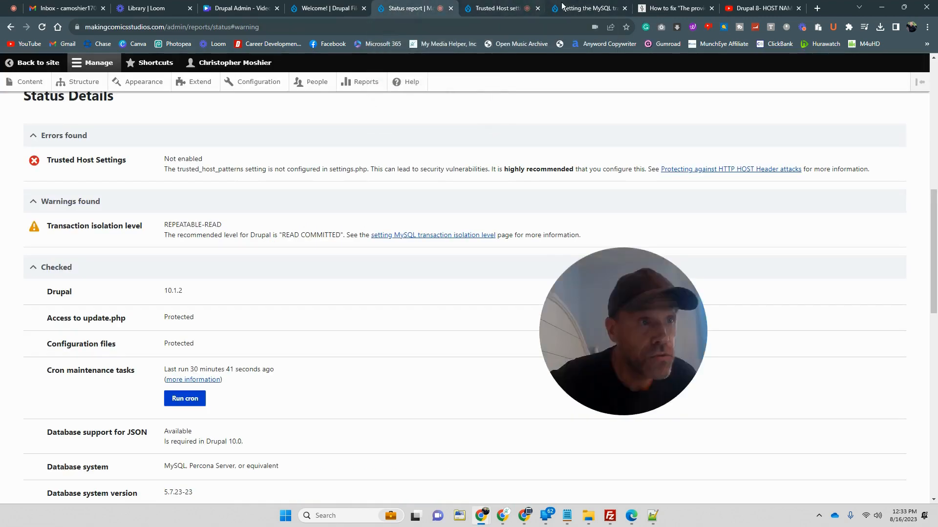
{"action": "left_click", "coordinate": [583, 9]}
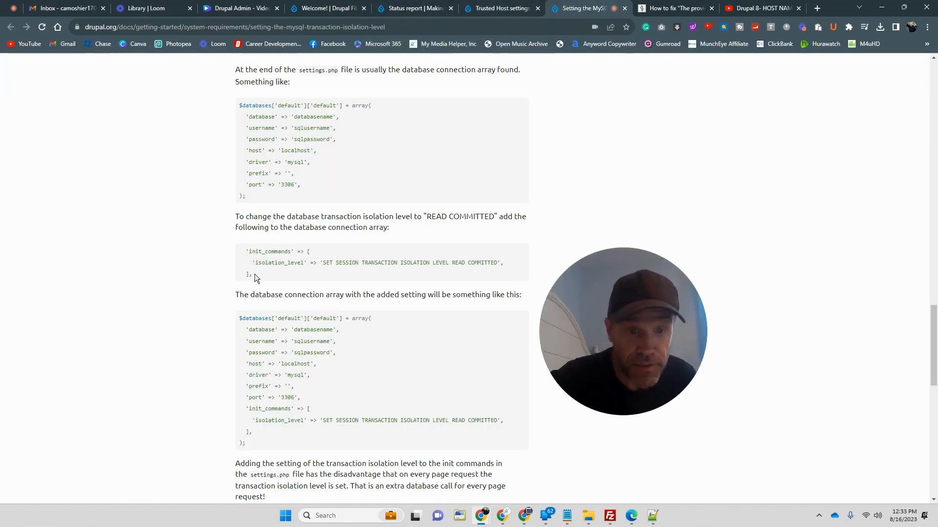
{"action": "left_click_drag", "start_coordinate": [243, 251], "coordinate": [253, 274]}
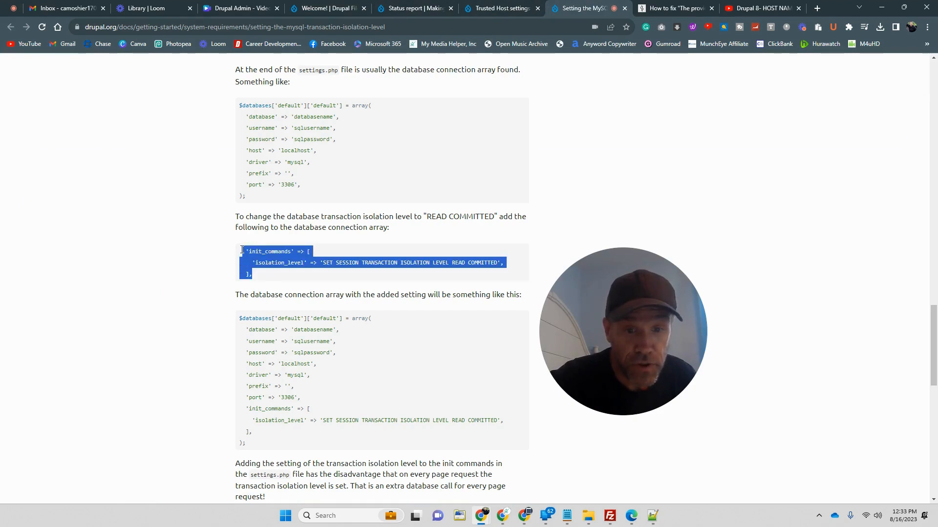
{"action": "mouse_move", "coordinate": [675, 465]}
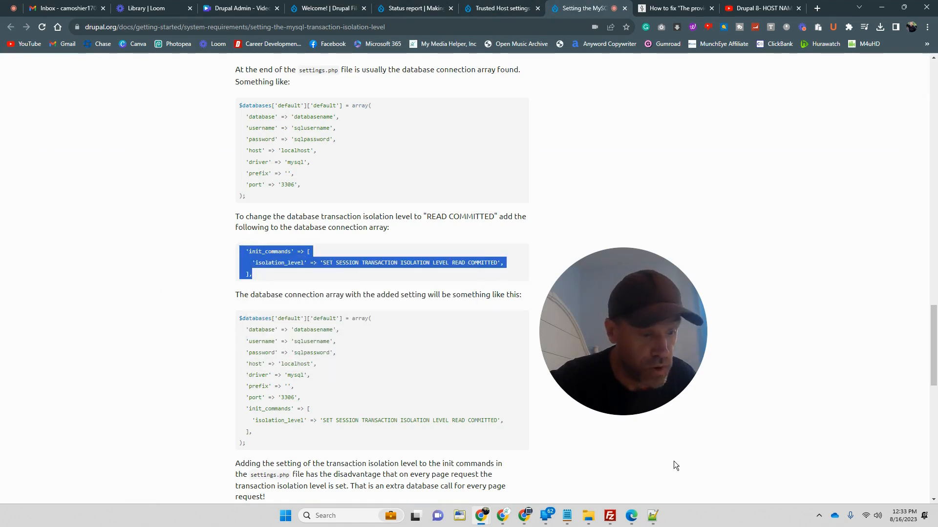
{"action": "left_click", "coordinate": [652, 516]}
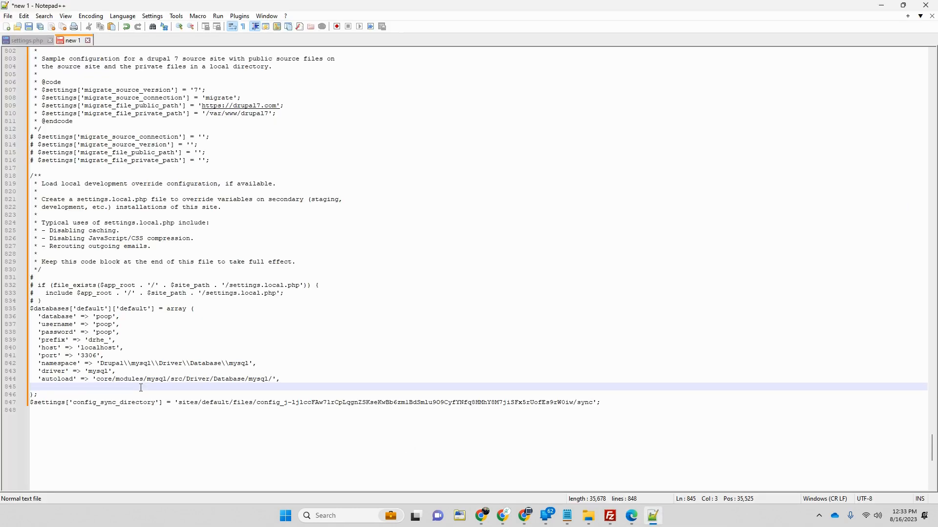
- Paste the init_commands snippet onto the blank line in the $databases array
{"action": "right_click", "coordinate": [141, 388]}
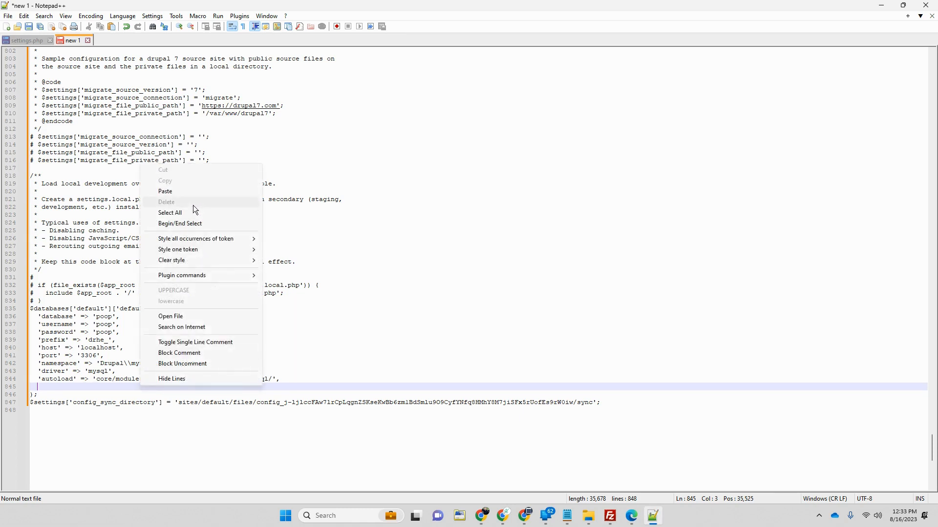
{"action": "left_click", "coordinate": [166, 191]}
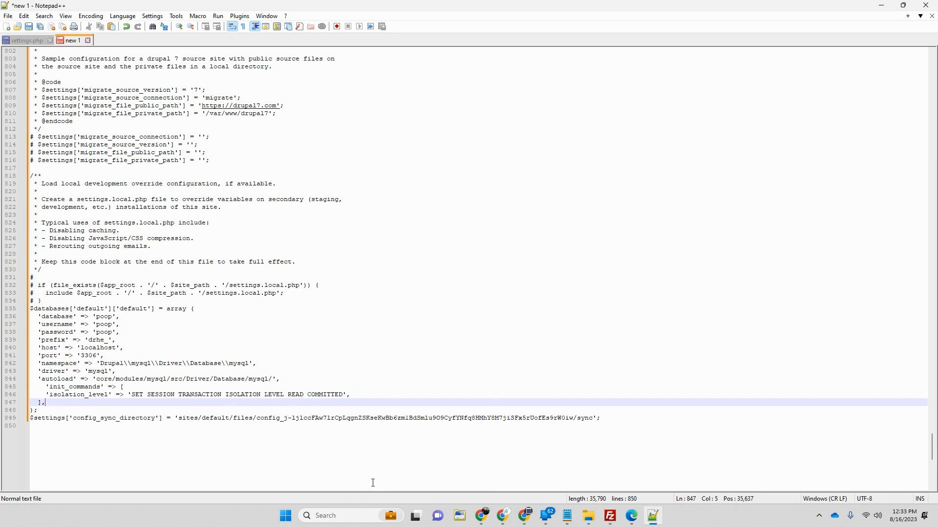
{"action": "mouse_move", "coordinate": [397, 486]}
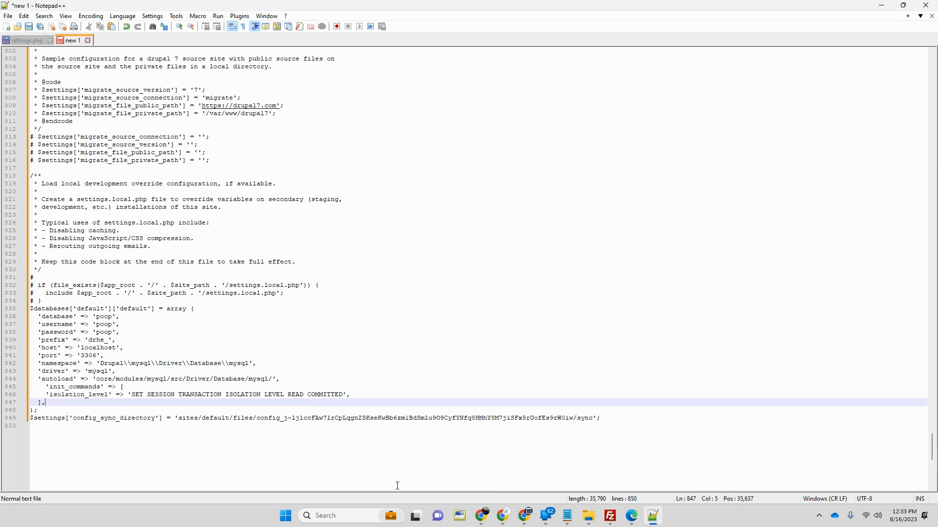
- Rename the server's settings.php in sites/default to keep a backup
{"action": "right_click", "coordinate": [684, 339]}
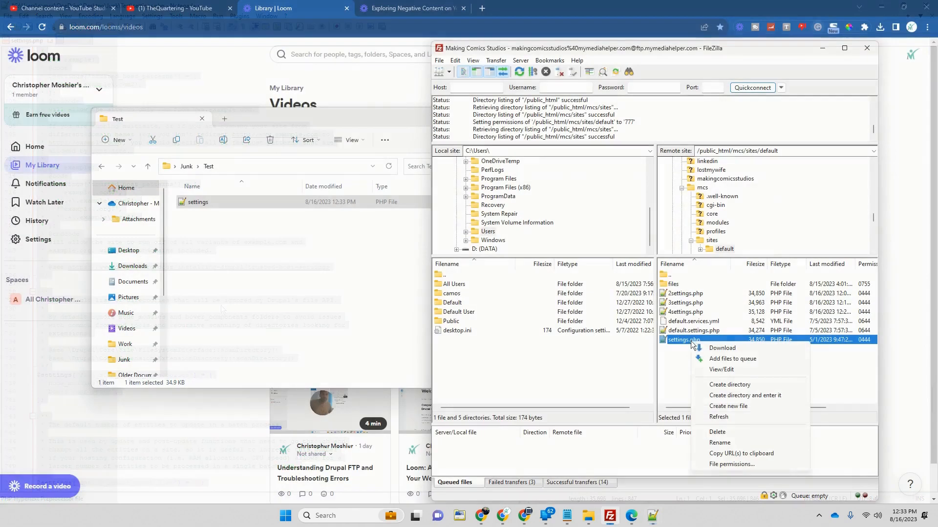
{"action": "left_click", "coordinate": [720, 443]}
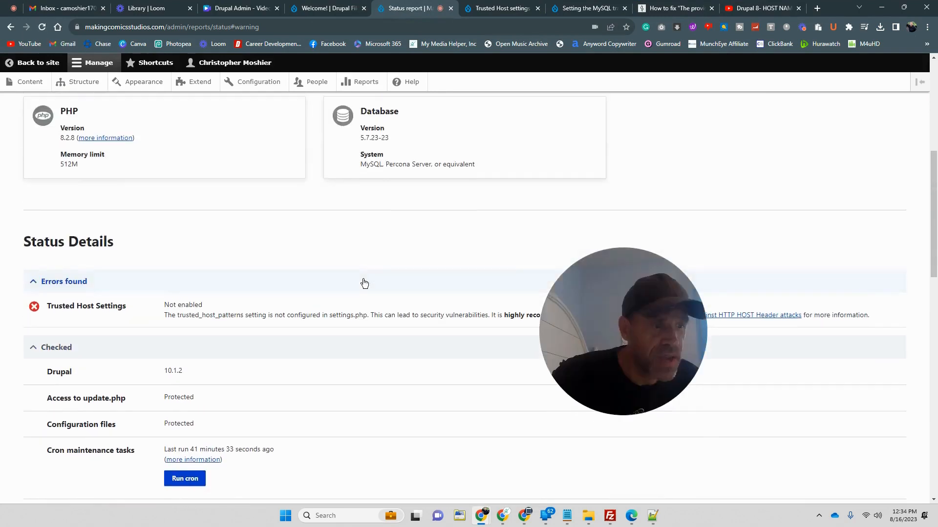
- Scroll down the refreshed status report to the Status Details
{"action": "scroll", "scroll_direction": "down", "scroll_amount": 3}
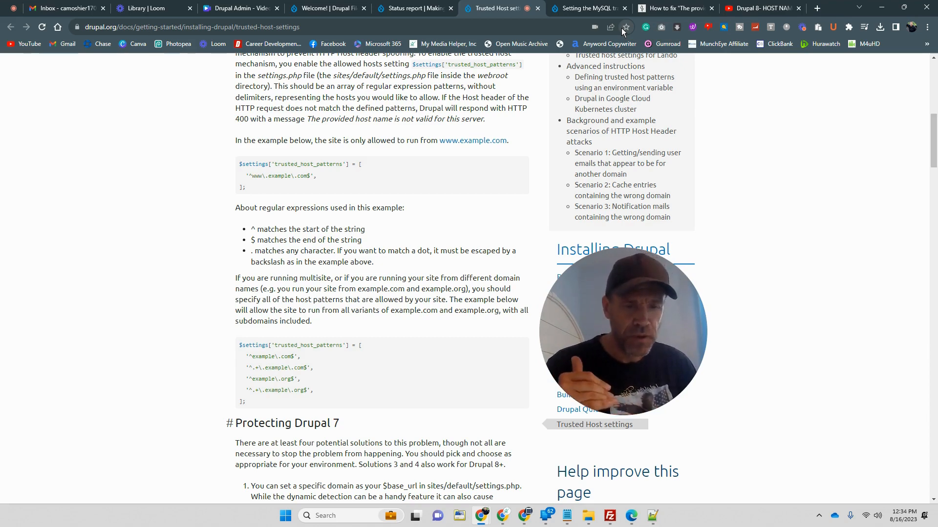
{"action": "mouse_move", "coordinate": [248, 190]}
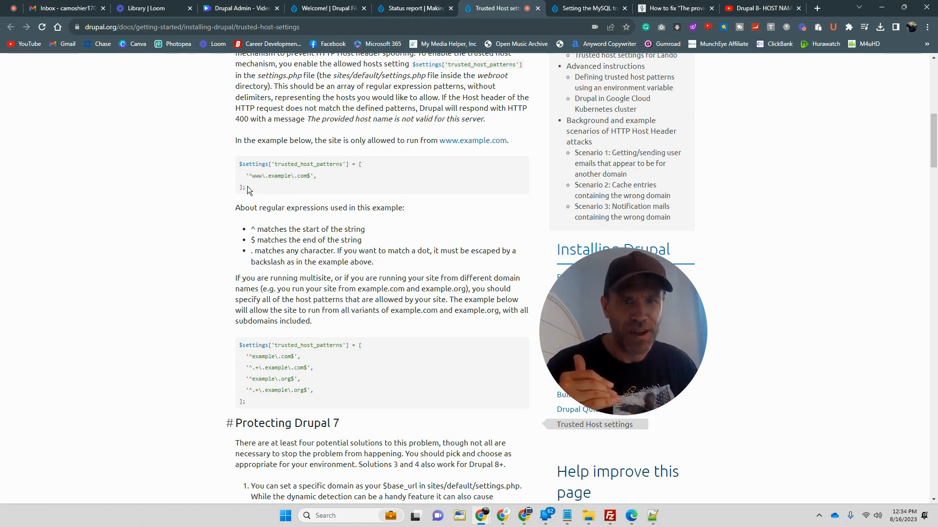
- Copy the single-host trusted_host_patterns example code from Drupal.org
{"action": "right_click", "coordinate": [247, 176]}
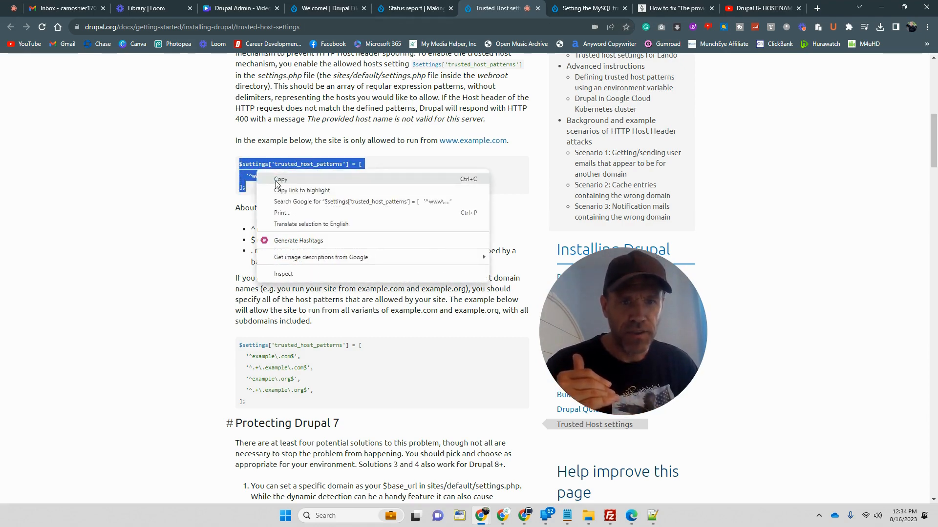
{"action": "left_click", "coordinate": [281, 180]}
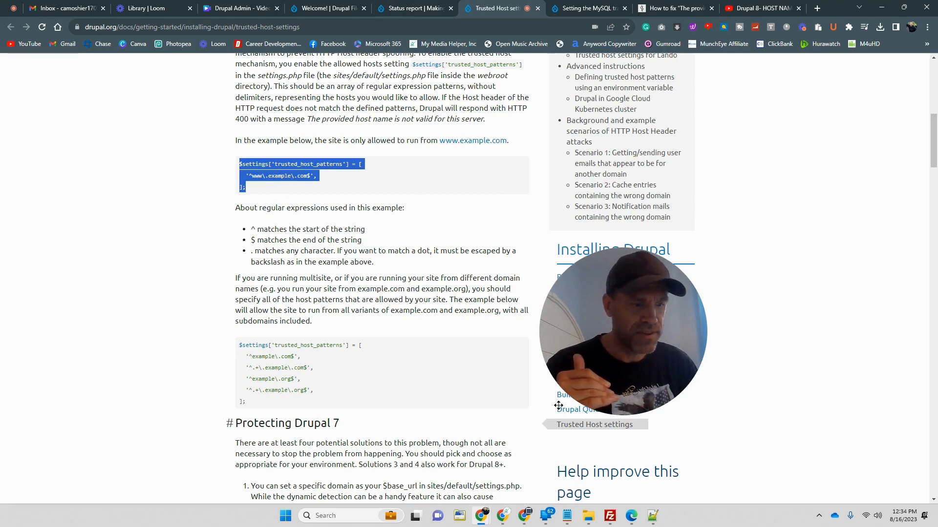
{"action": "left_click", "coordinate": [652, 515]}
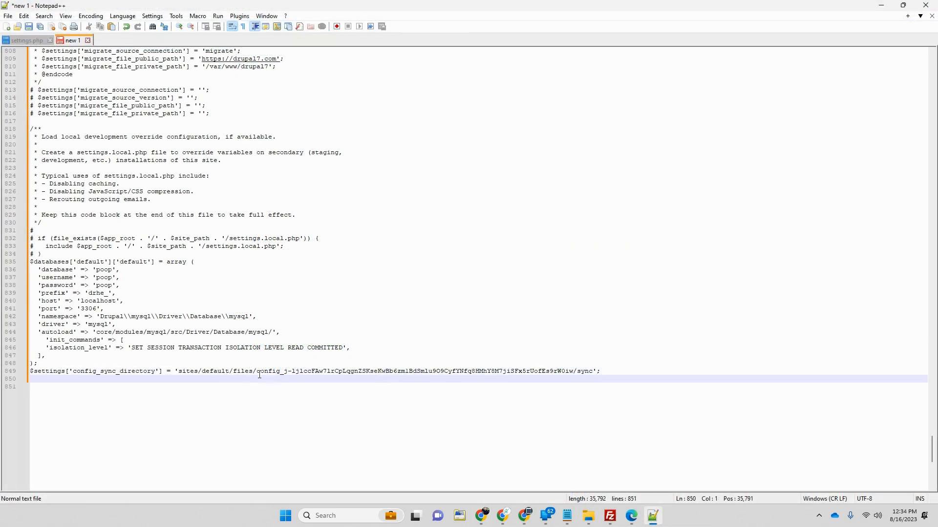
- Add the $settings['trusted_host_patterns'] block and replace 'example' with the site domain ('mak…')
{"action": "type", "text": "$settings['trusted_host_patterns'] = ["}
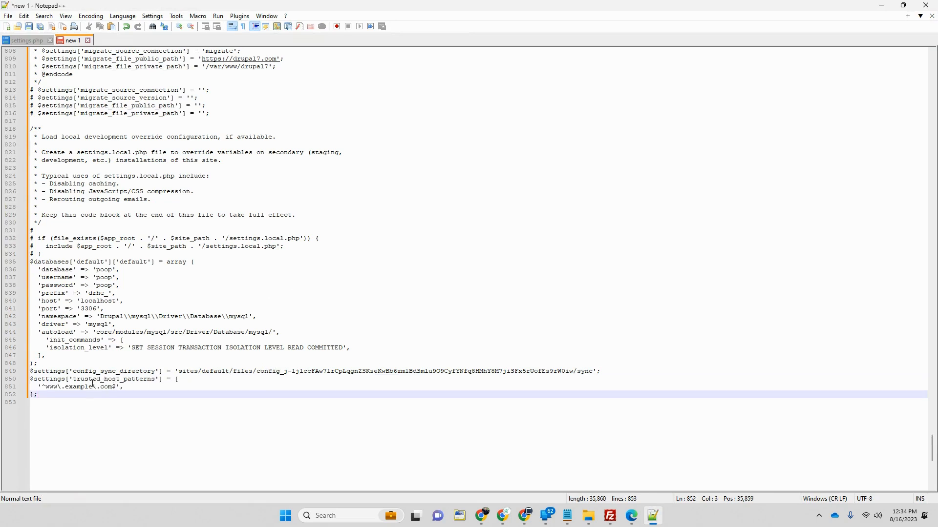
{"action": "double_click", "coordinate": [80, 387]}
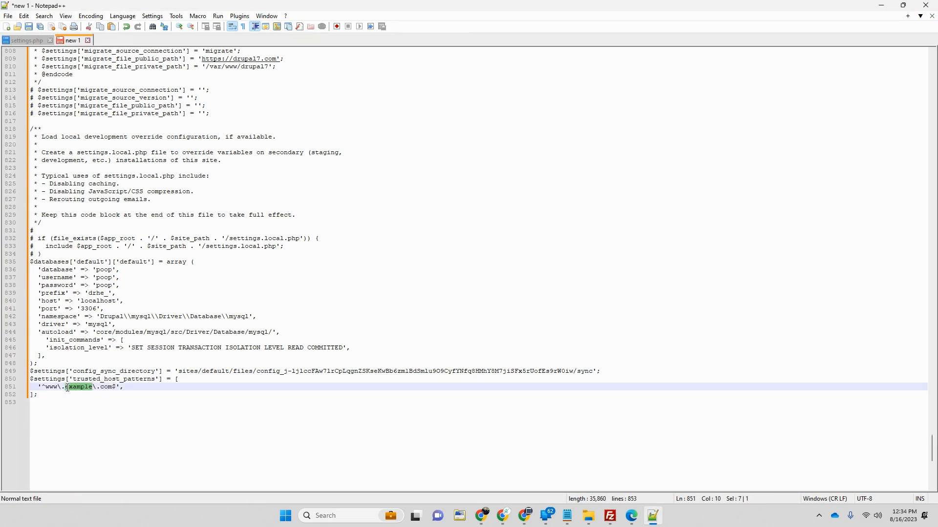
{"action": "type", "text": "mak"}
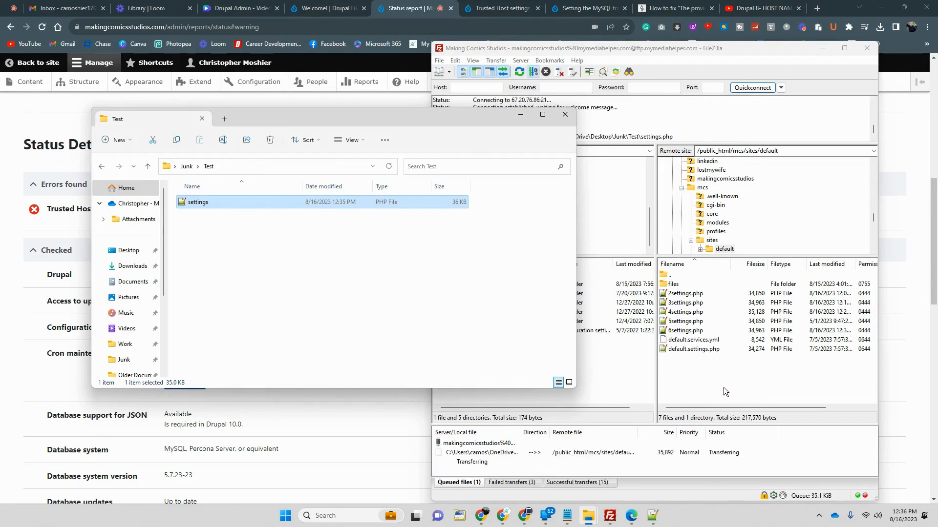
- Return to Chrome and reload the site's status report
{"action": "left_click", "coordinate": [316, 9]}
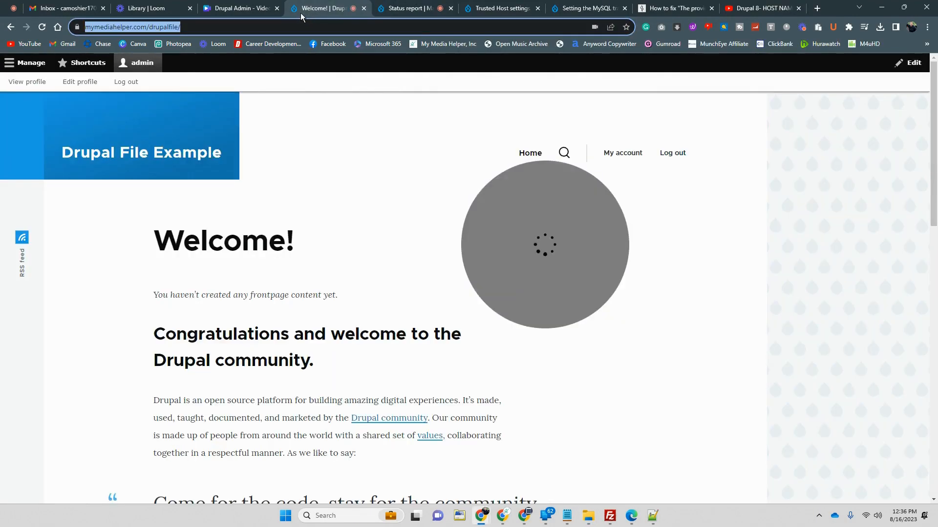
{"action": "left_click", "coordinate": [410, 9]}
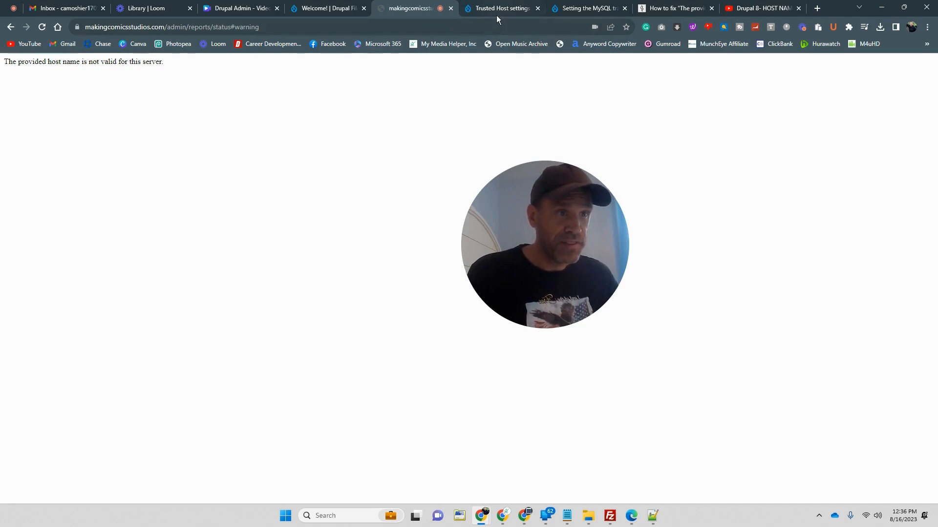
- After the host name error, switch back to the trusted host settings documentation
{"action": "left_click", "coordinate": [501, 8]}
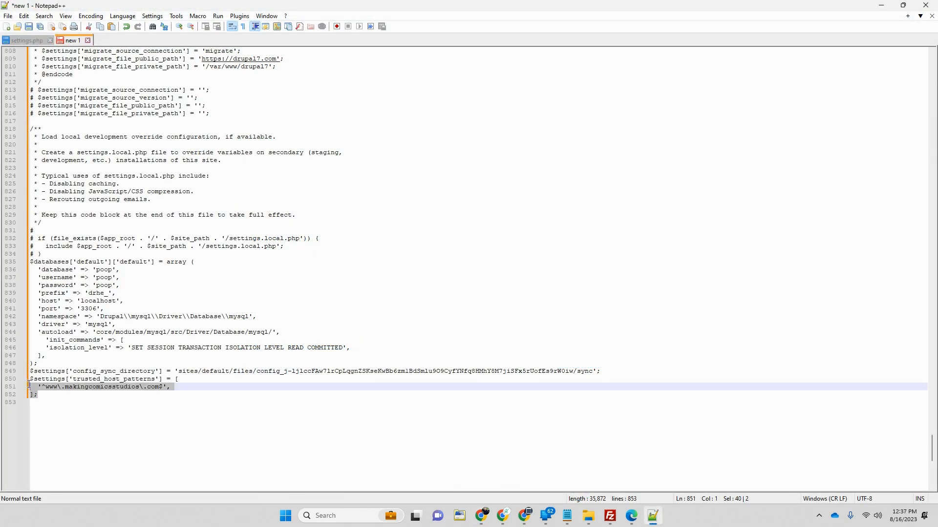
- Replace 'example' with 'mymediahelper' in the first trusted host pattern
{"action": "type", "text": "^example\\.com$',"}
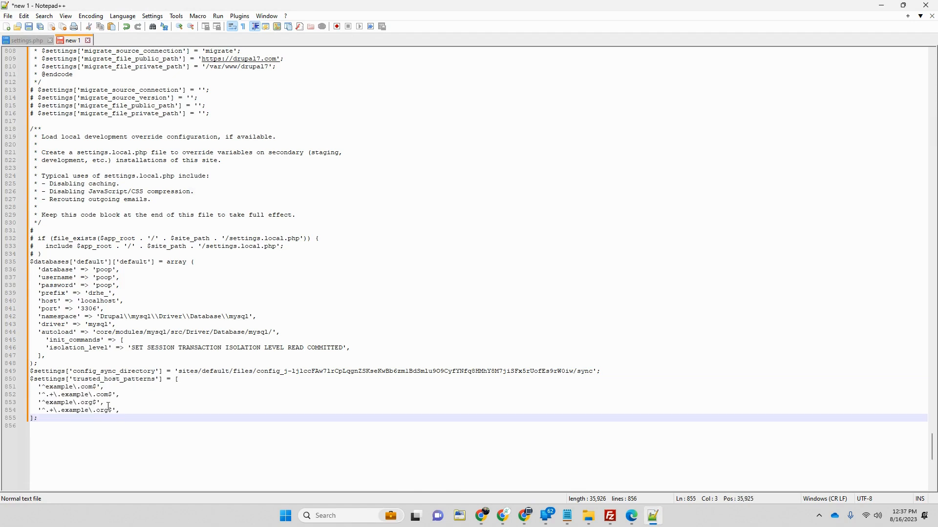
{"action": "double_click", "coordinate": [61, 387]}
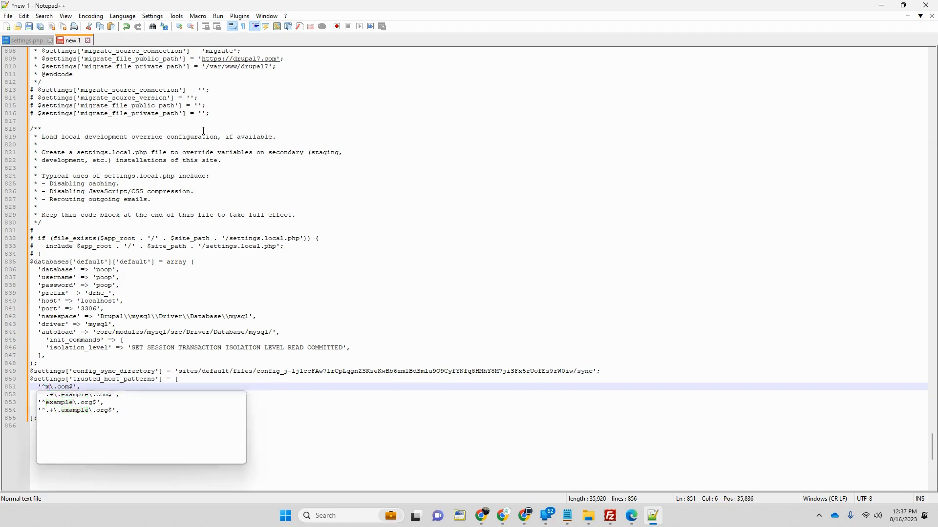
{"action": "type", "text": "mymediahelper"}
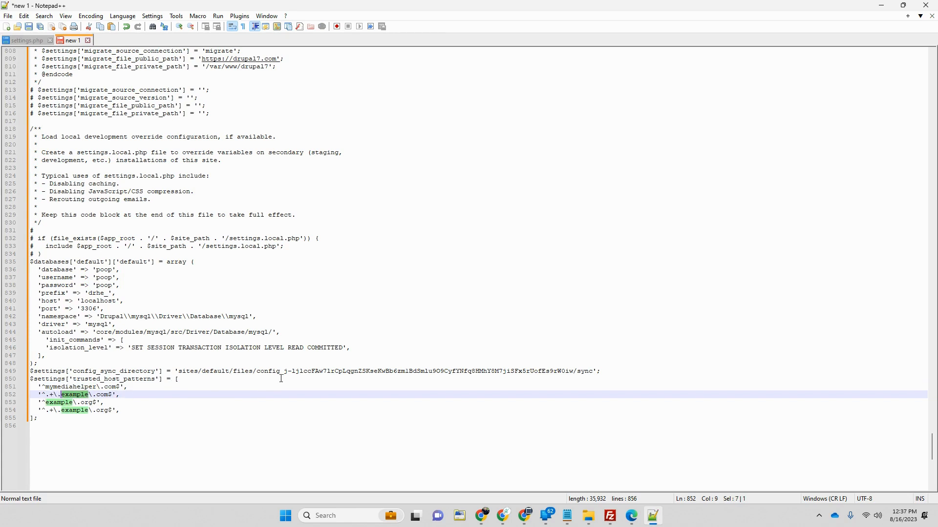
{"action": "type", "text": "mymediahelper"}
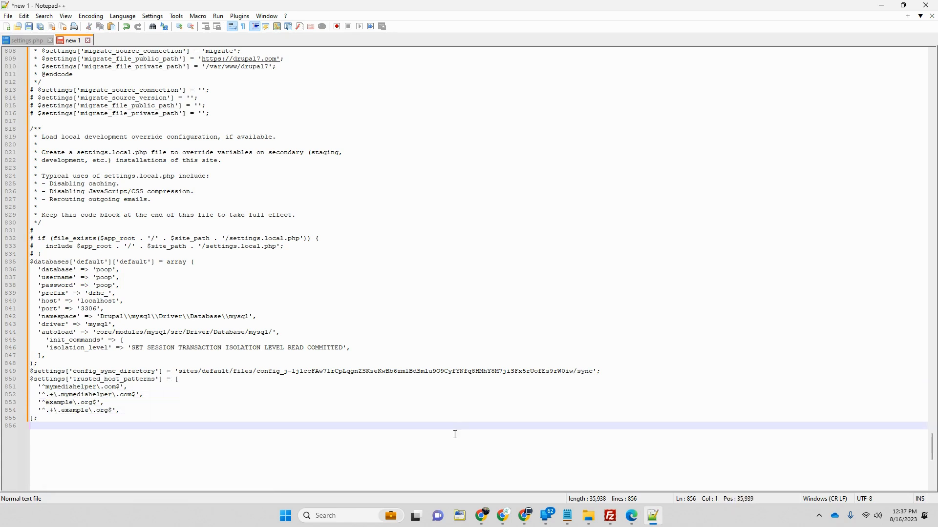
- Change the 'org' ending to 'com' and enter 'makingcomicsstudios' in the remaining patterns
{"action": "double_click", "coordinate": [87, 402]}
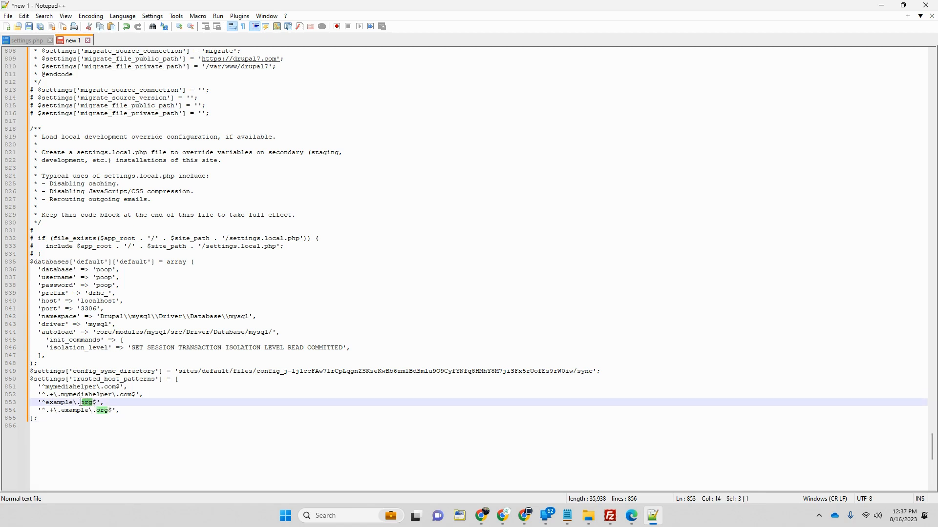
{"action": "type", "text": "co"}
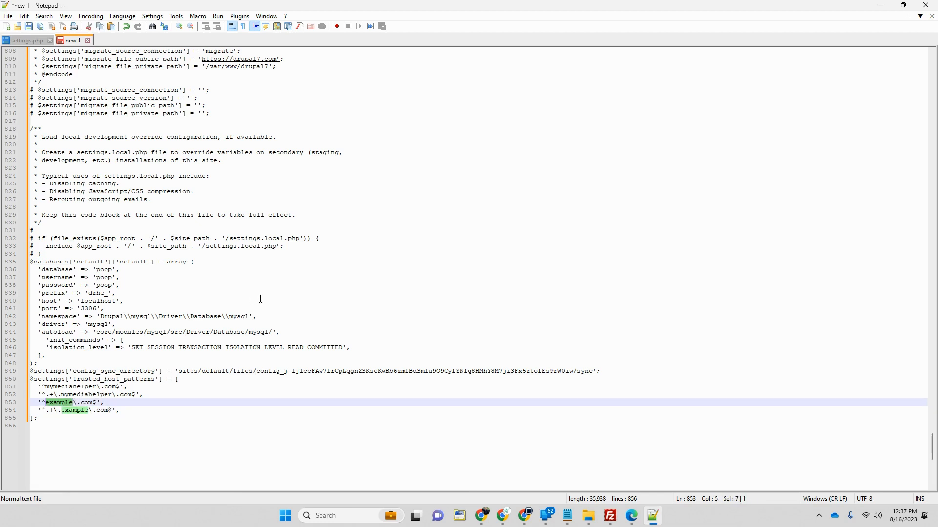
{"action": "type", "text": "makin"}
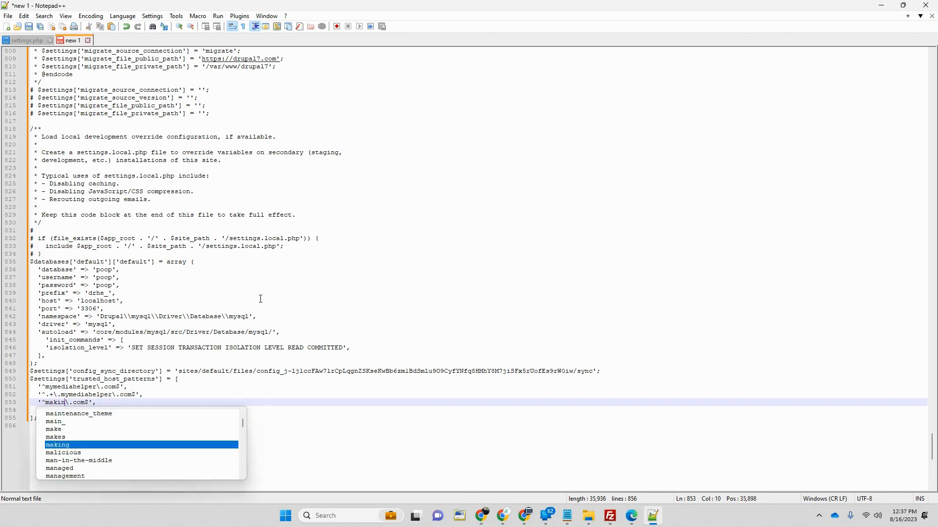
{"action": "type", "text": "gcomic"}
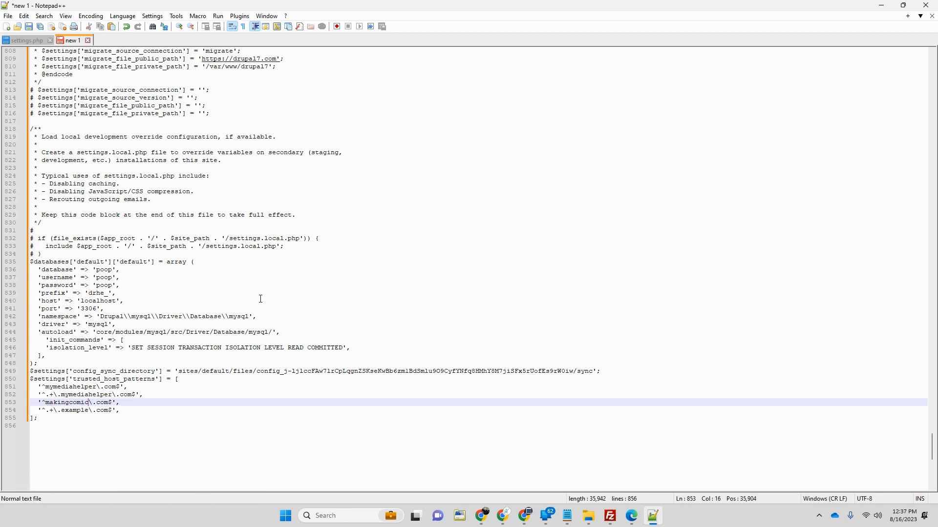
{"action": "type", "text": "sstudios"}
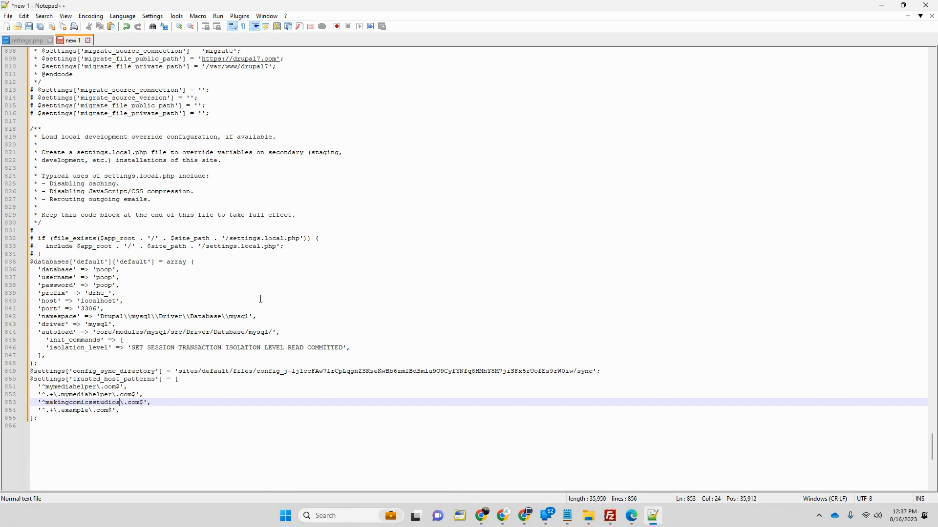
{"action": "left_click", "coordinate": [83, 410]}
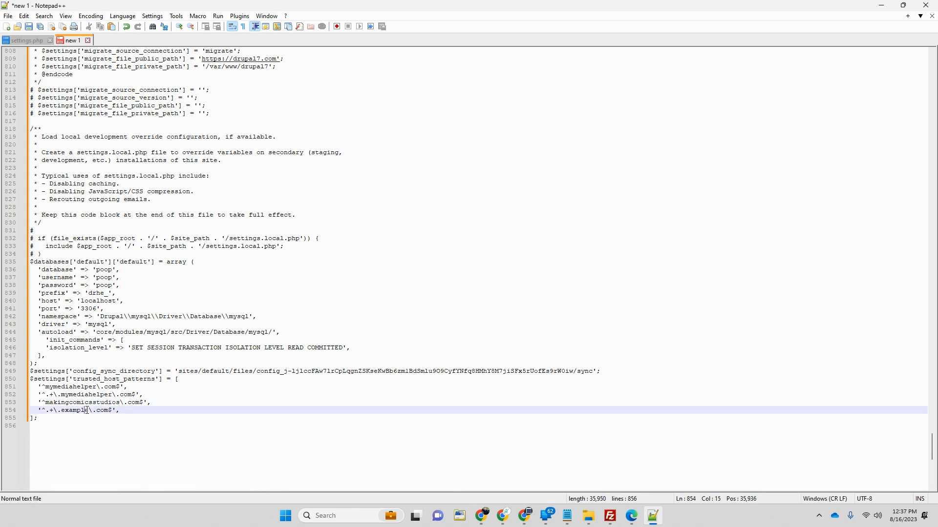
{"action": "double_click", "coordinate": [73, 410]}
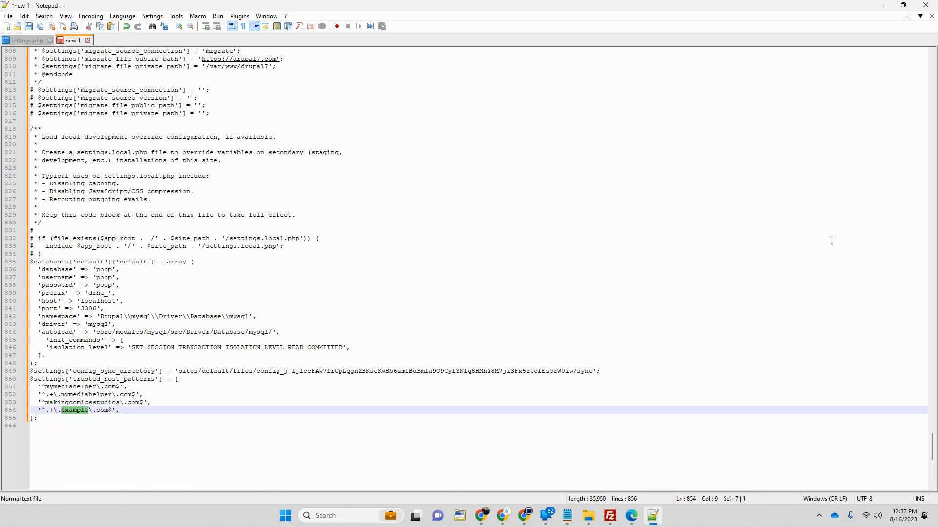
{"action": "type", "text": "makingcomicsstudios"}
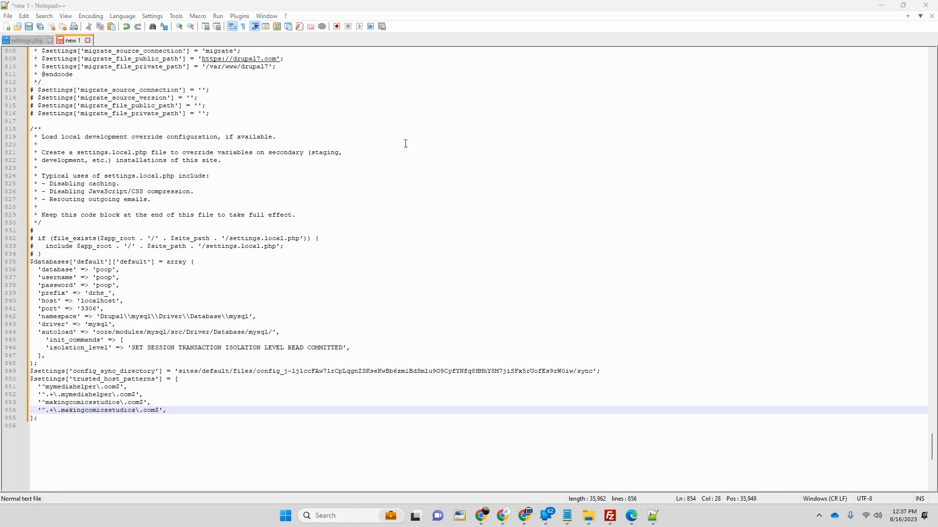
{"action": "mouse_move", "coordinate": [62, 414]}
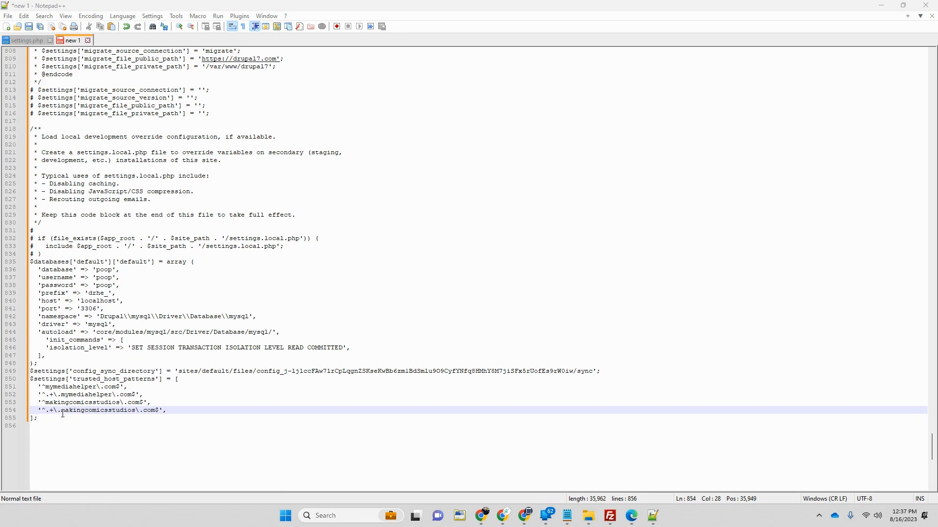
- Upload the local settings.php, overwriting the remote copy, then return to the browser
{"action": "right_click", "coordinate": [57, 395]}
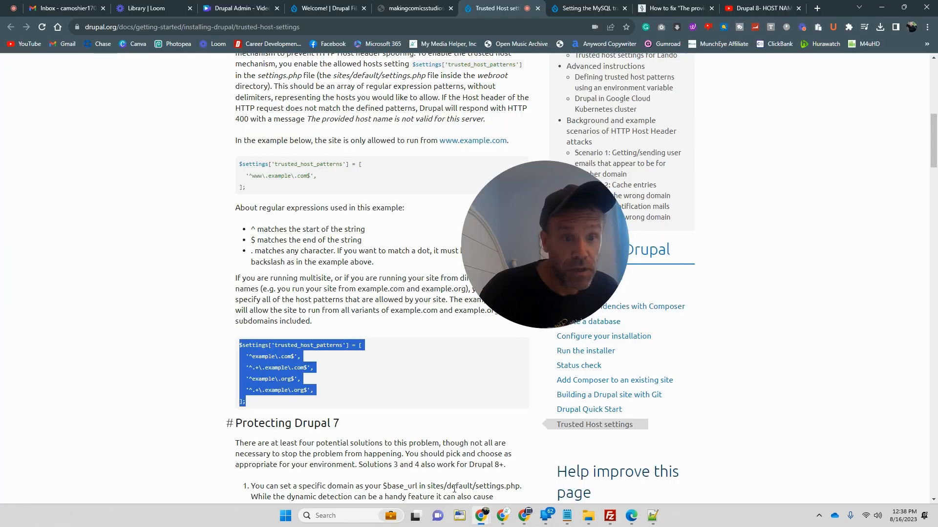
{"action": "left_click", "coordinate": [412, 8]}
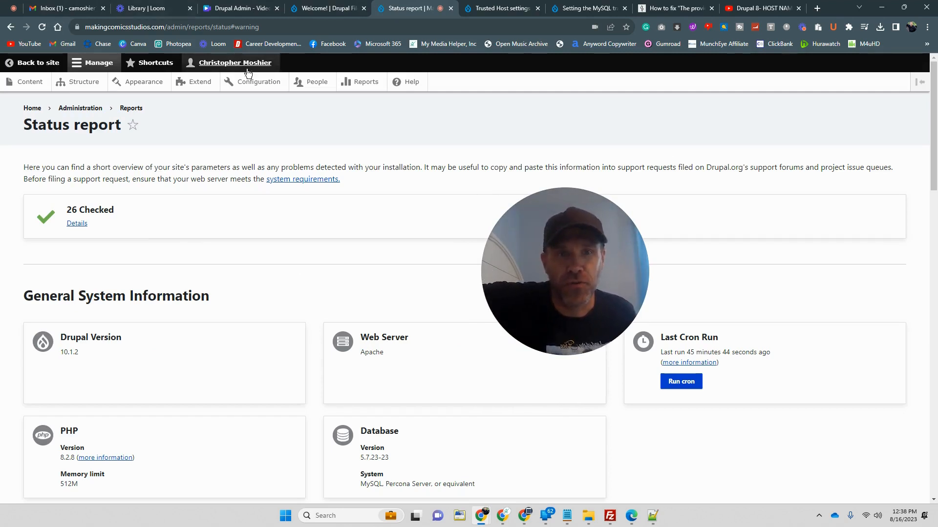
{"action": "mouse_move", "coordinate": [180, 93]}
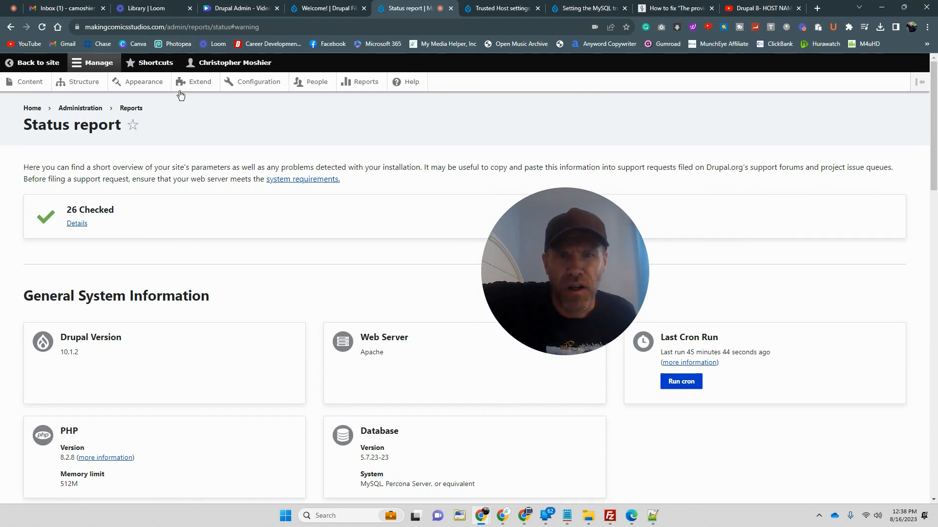
- Reload the makingcomicsstudios.com status report, showing 26 items checked and no errors
{"action": "left_click", "coordinate": [215, 27]}
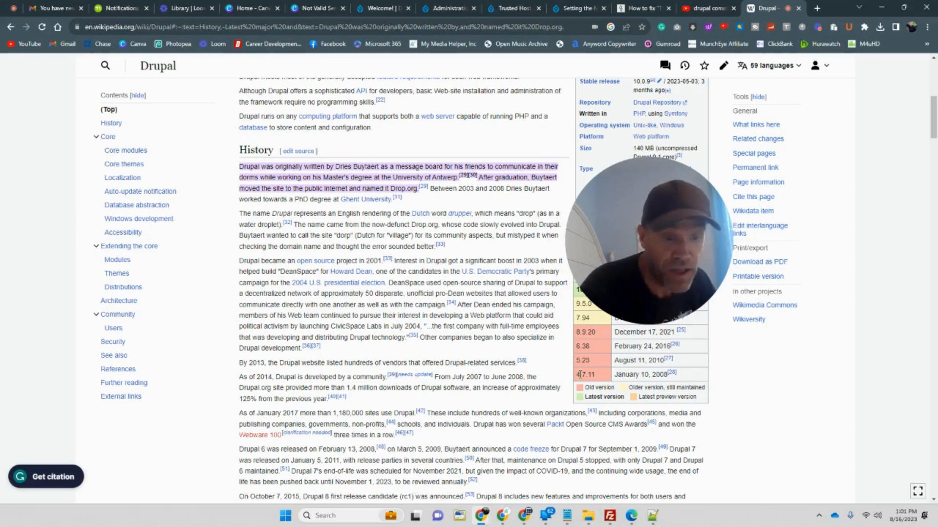
{"action": "scroll", "scroll_direction": "down", "scroll_amount": 3}
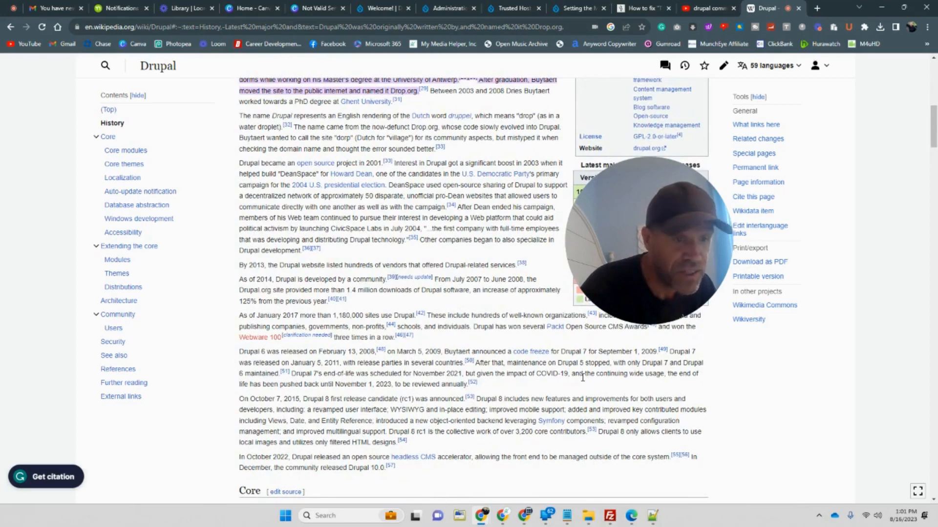
{"action": "scroll", "scroll_direction": "down", "scroll_amount": 3}
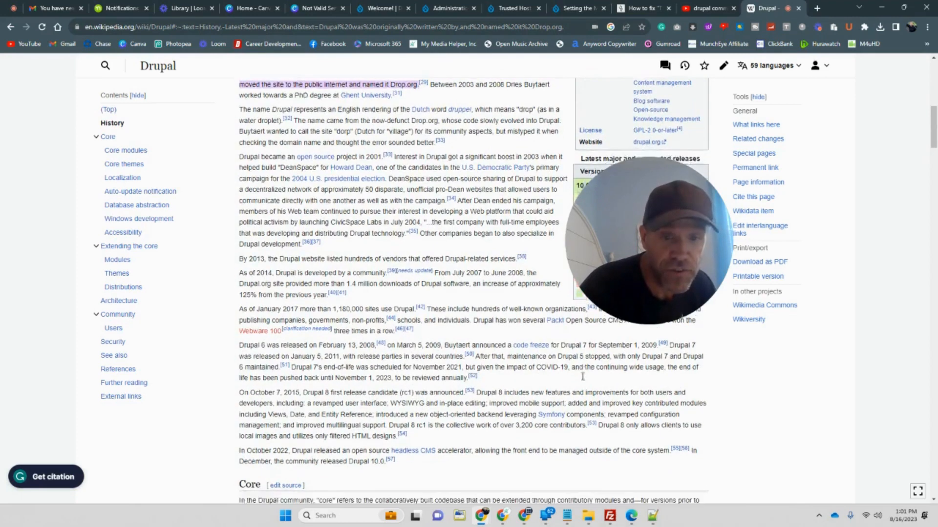
{"action": "scroll", "scroll_direction": "down", "scroll_amount": 3}
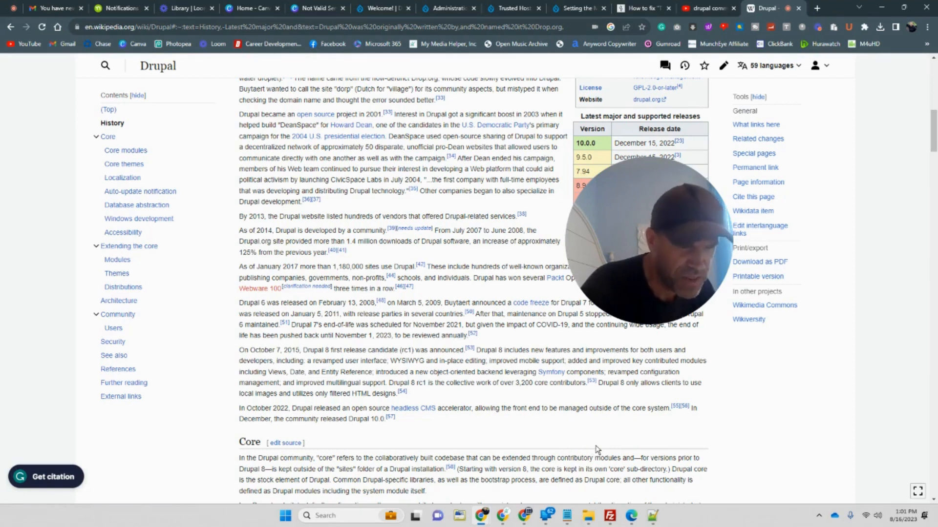
{"action": "mouse_move", "coordinate": [593, 443]}
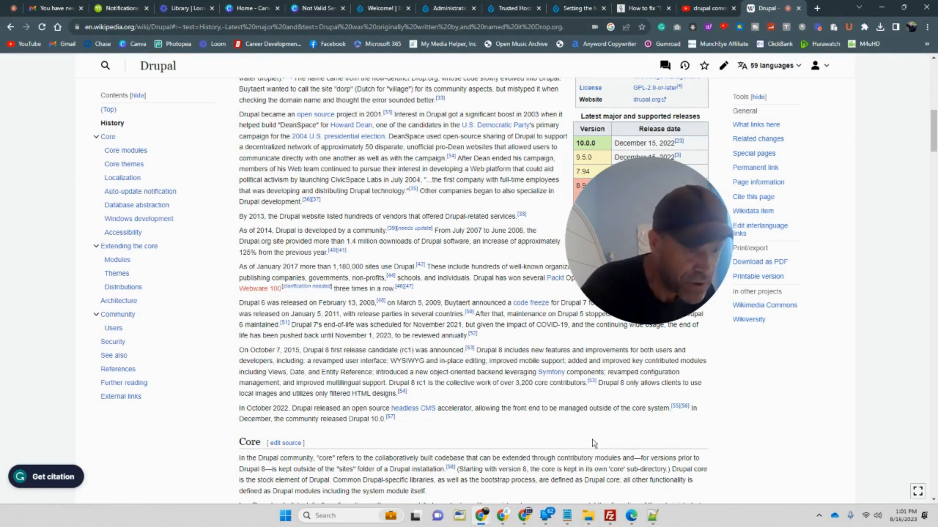